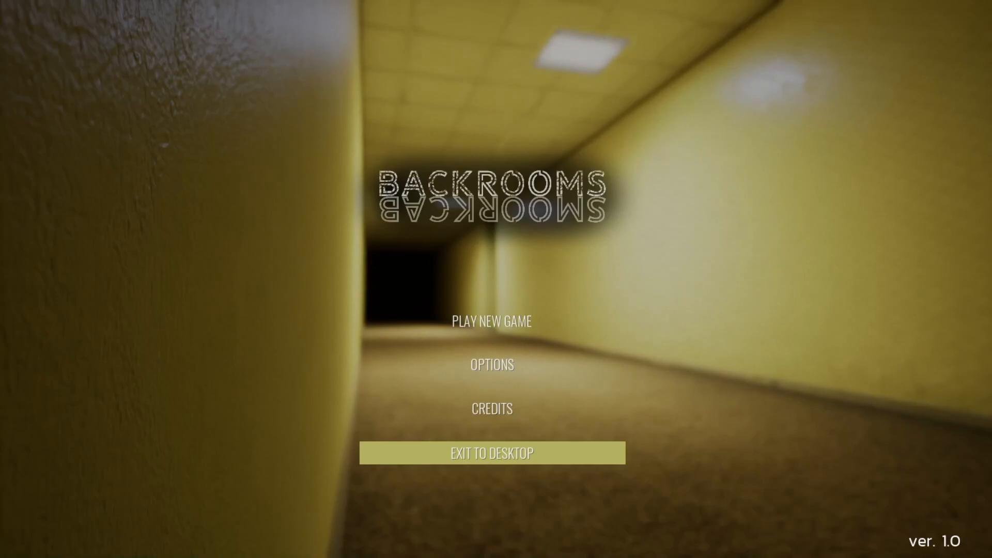
{"action": "mouse_move", "coordinate": [491, 320]}
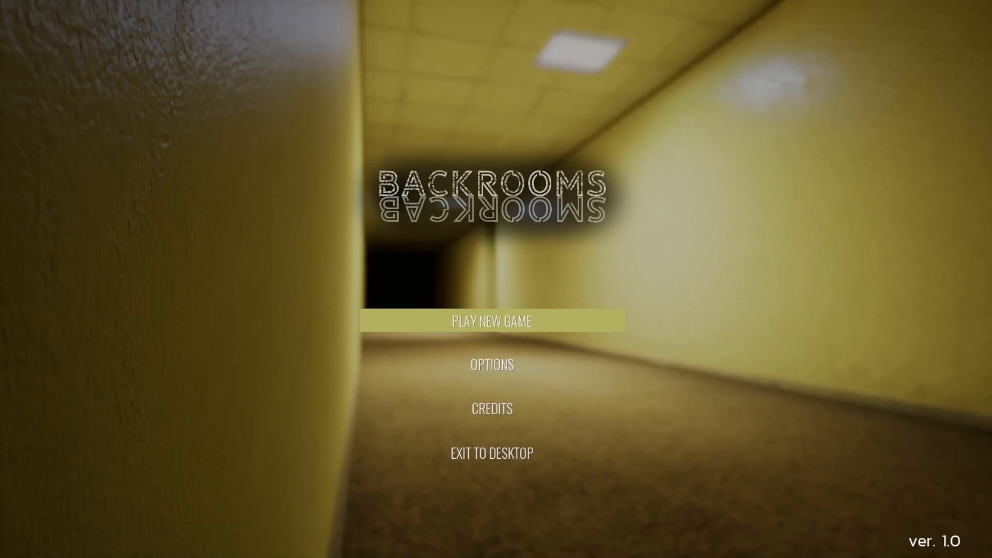
Start a new game from the main menu so the intro narration begins.
{"action": "left_click", "coordinate": [491, 320]}
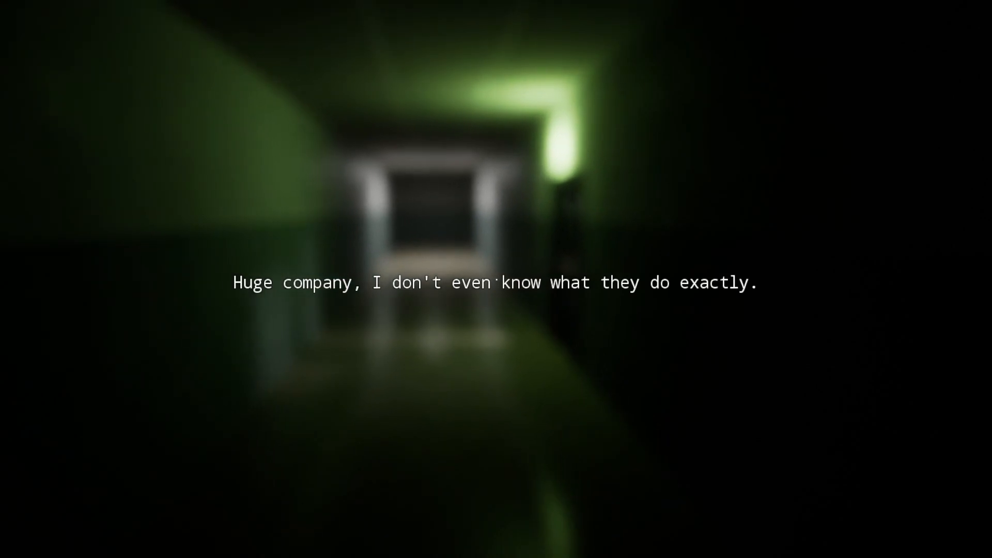
{"action": "key", "text": "w"}
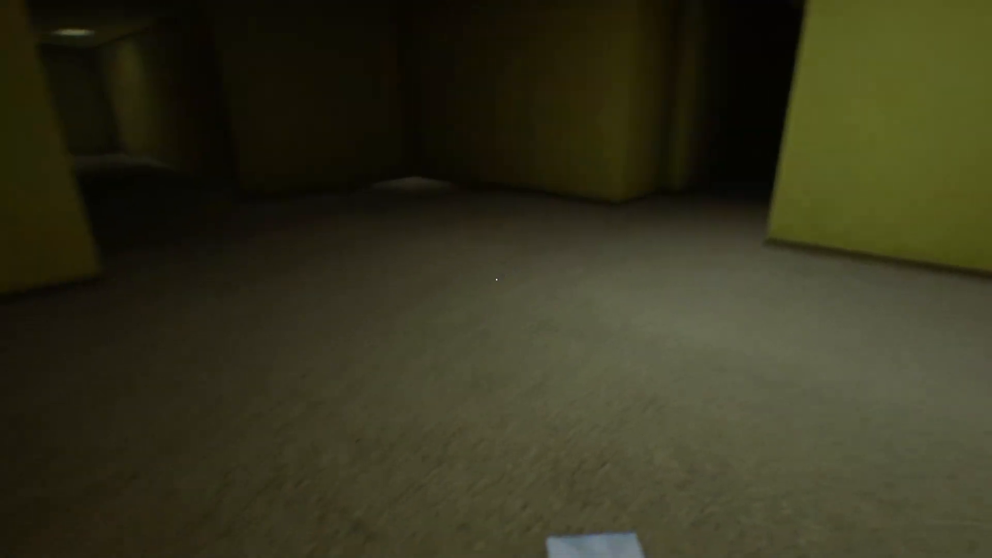
{"action": "mouse_move", "coordinate": [496, 279]}
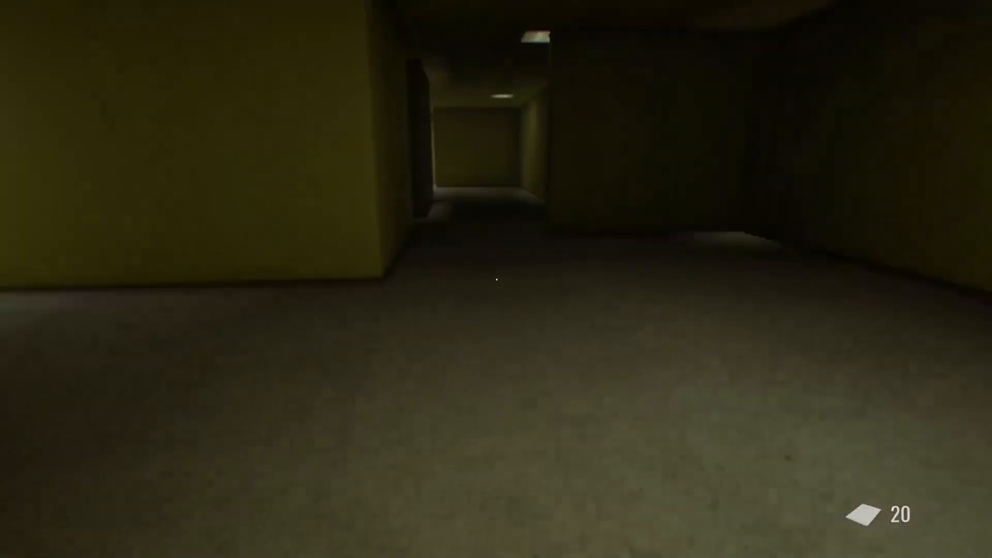
{"action": "mouse_move", "coordinate": [497, 281]}
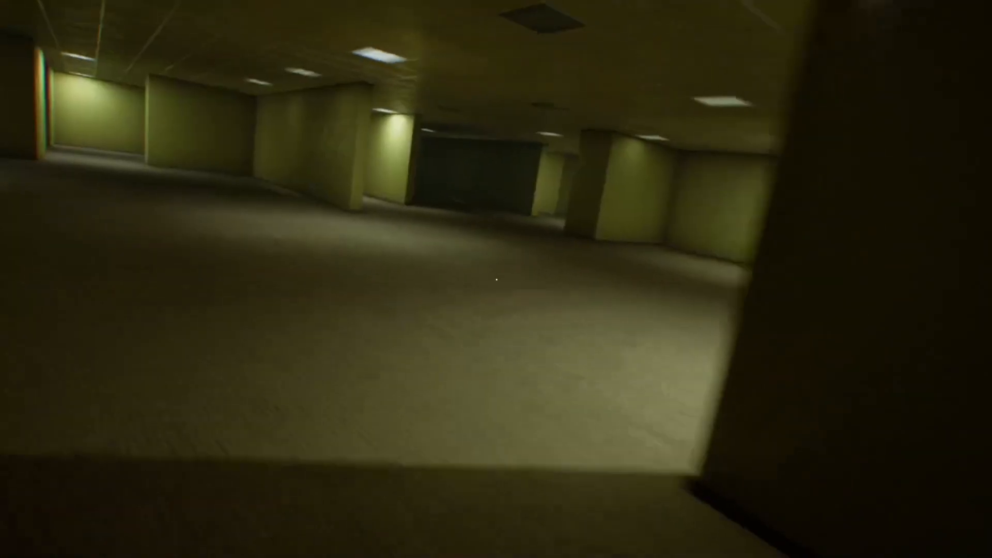
{"action": "mouse_move", "coordinate": [496, 279]}
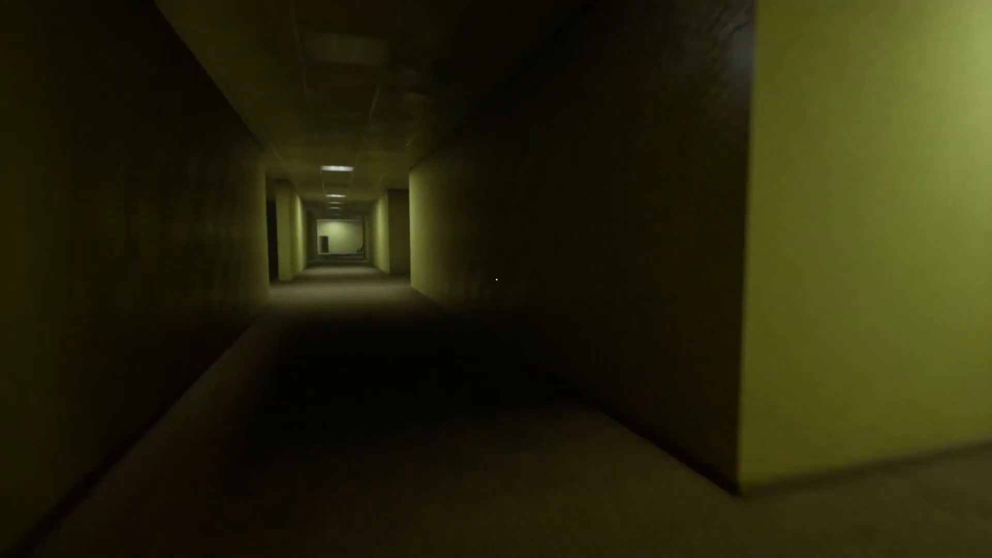
Walk forward through the yellow hallways, collecting notes until the counter reads 4.
{"action": "key", "text": "w"}
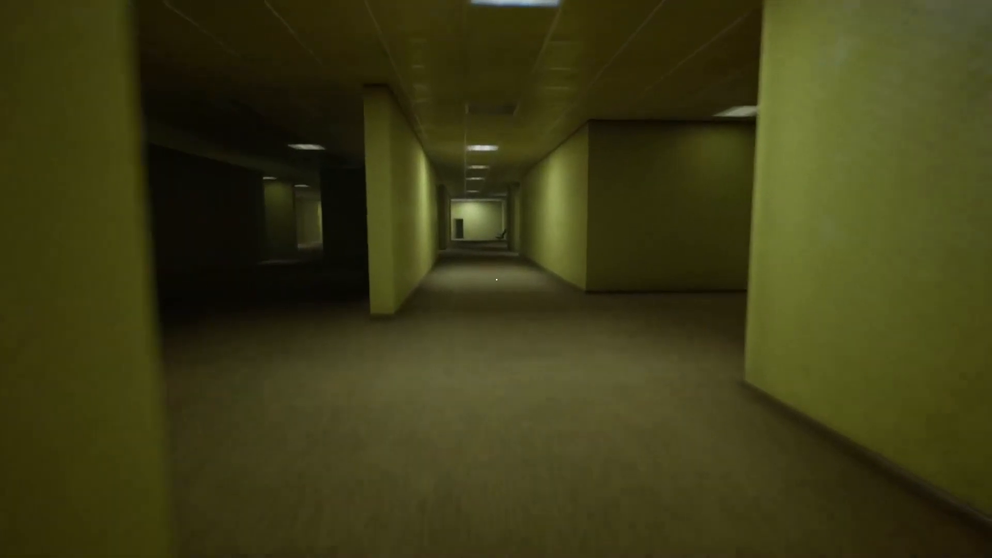
{"action": "key", "text": "w"}
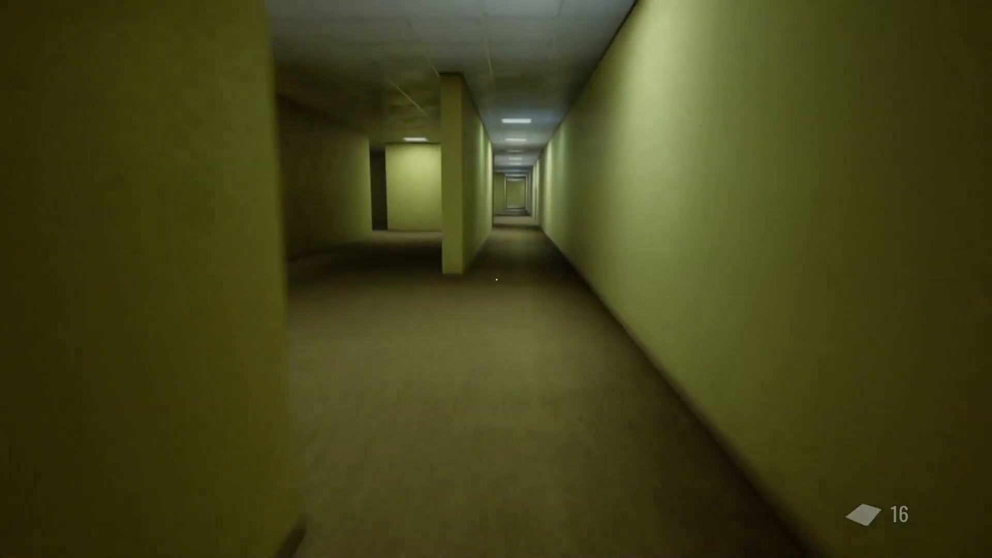
{"action": "key", "text": "w"}
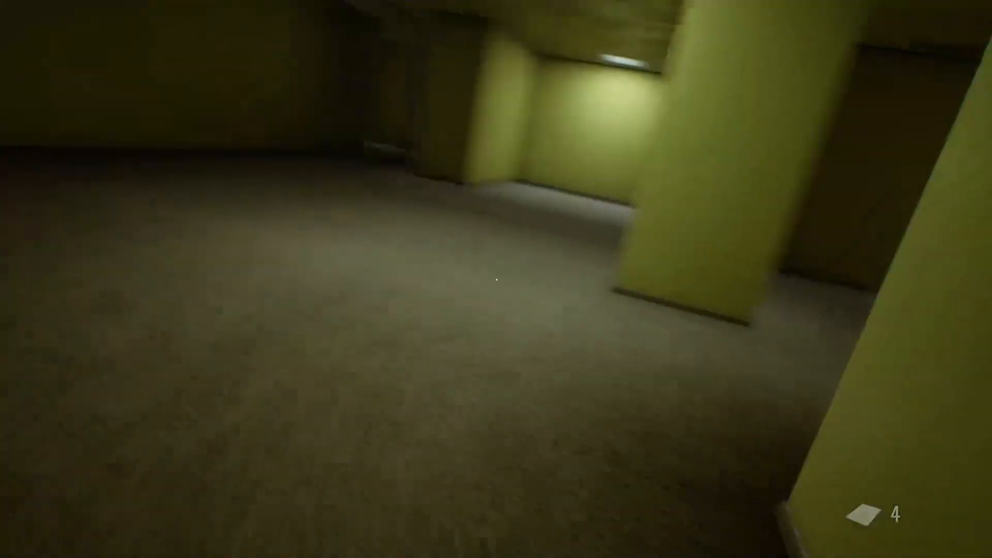
{"action": "mouse_move", "coordinate": [496, 279]}
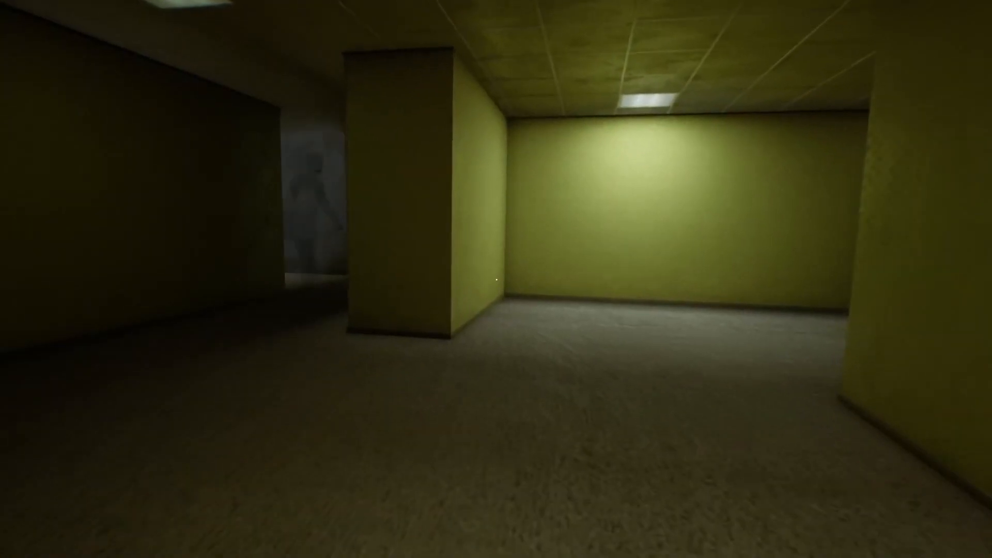
{"action": "mouse_move", "coordinate": [496, 279]}
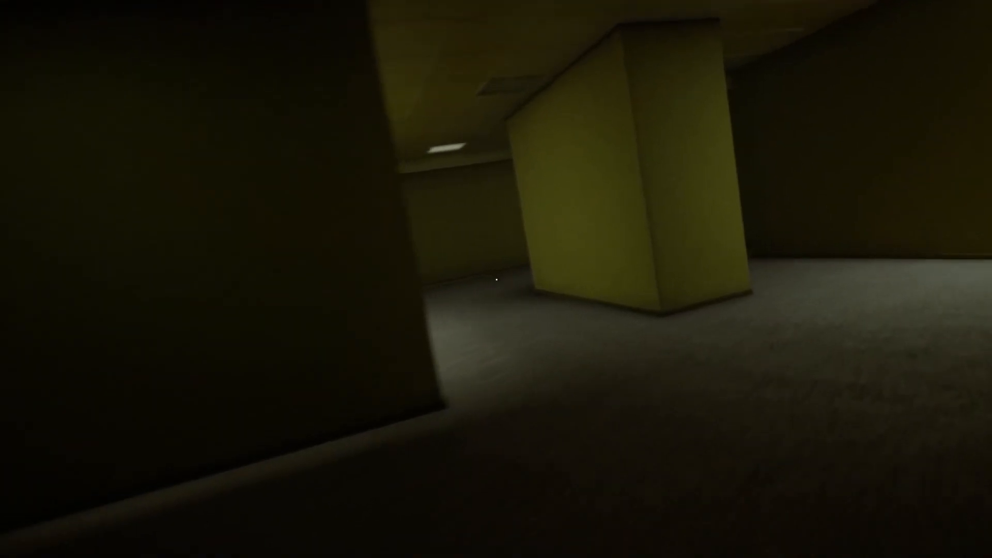
{"action": "mouse_move", "coordinate": [496, 279]}
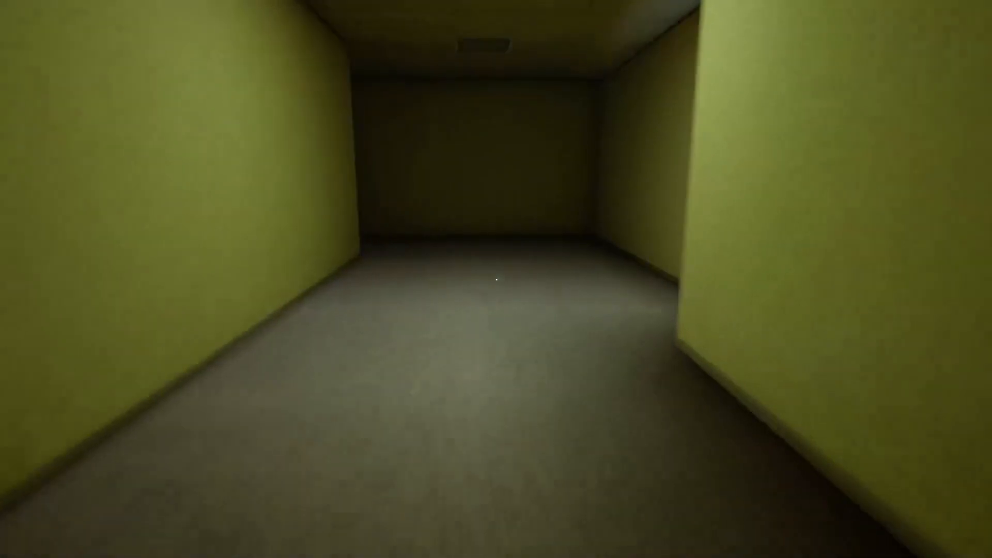
Move forward through the narrow corridors, keeping away from the pale figure in the doorway.
{"action": "key", "text": "w"}
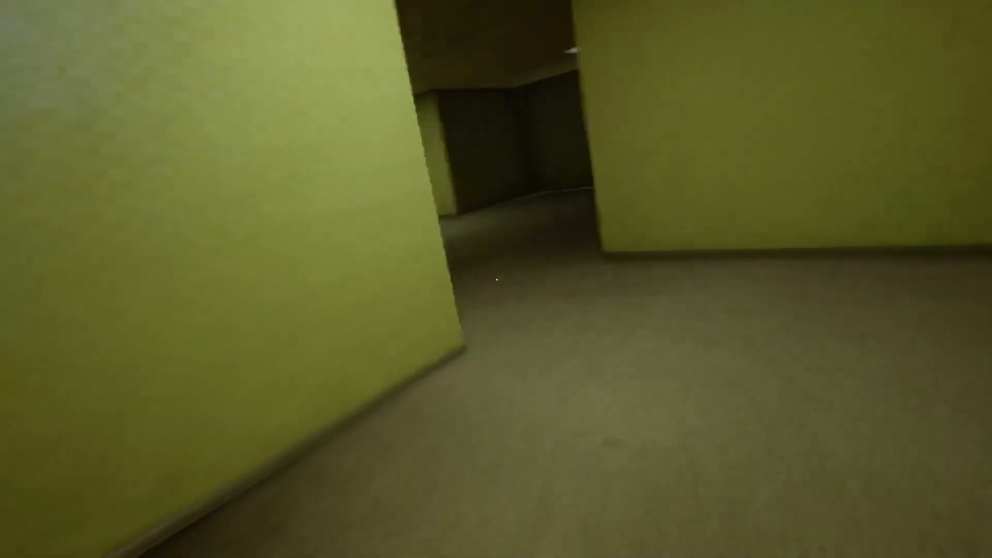
{"action": "mouse_move", "coordinate": [497, 279]}
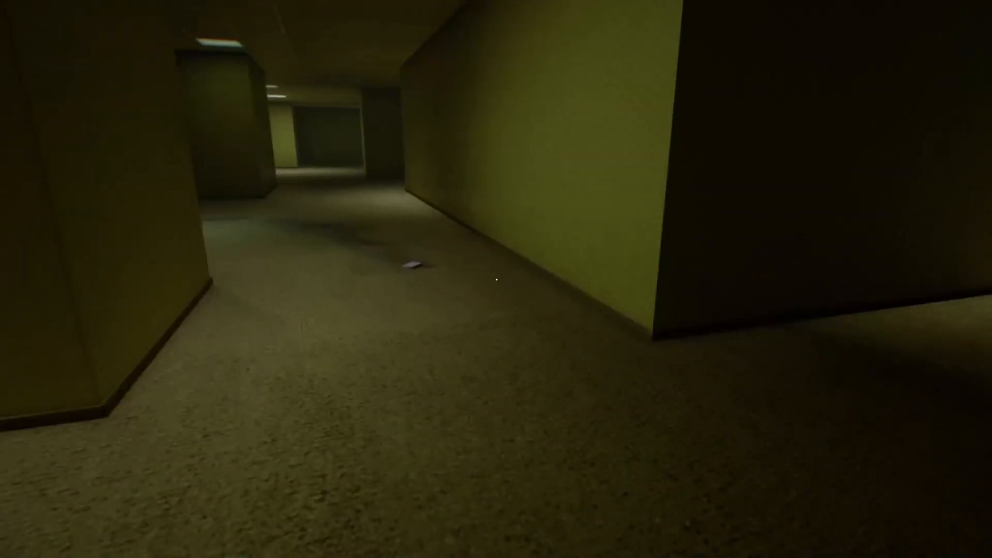
Walk forward through the brightly lit yellow halls, weaving between the wall pillars.
{"action": "key", "text": "w"}
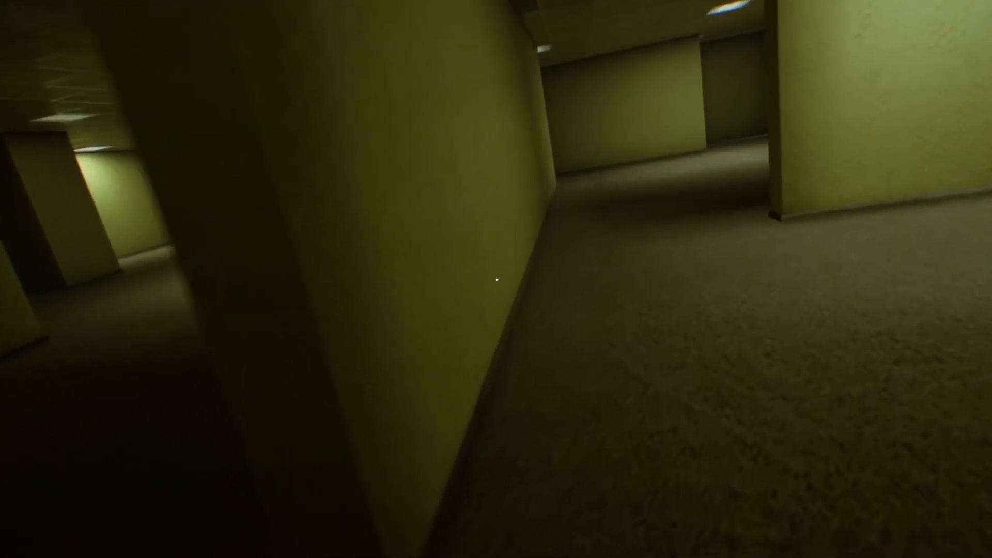
{"action": "mouse_move", "coordinate": [496, 279]}
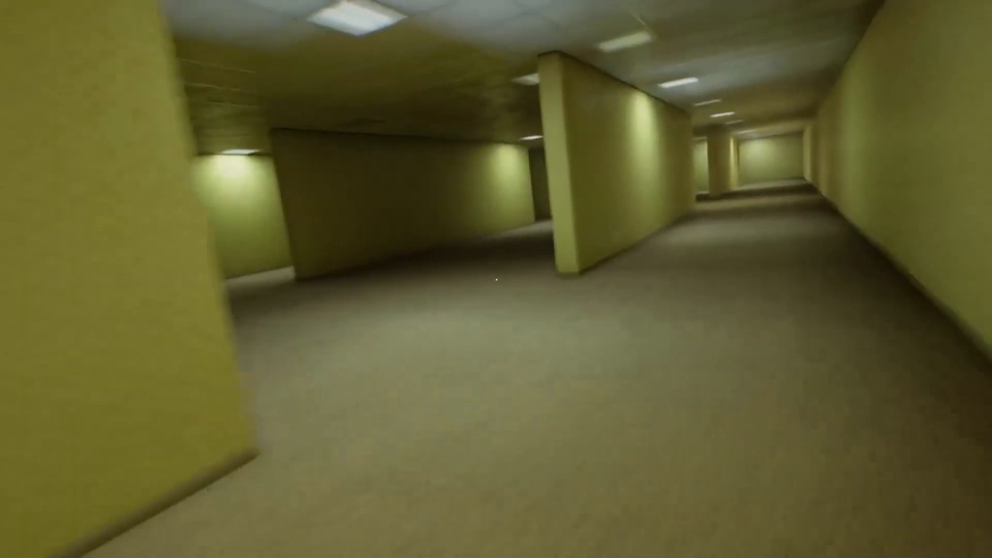
{"action": "mouse_move", "coordinate": [496, 279]}
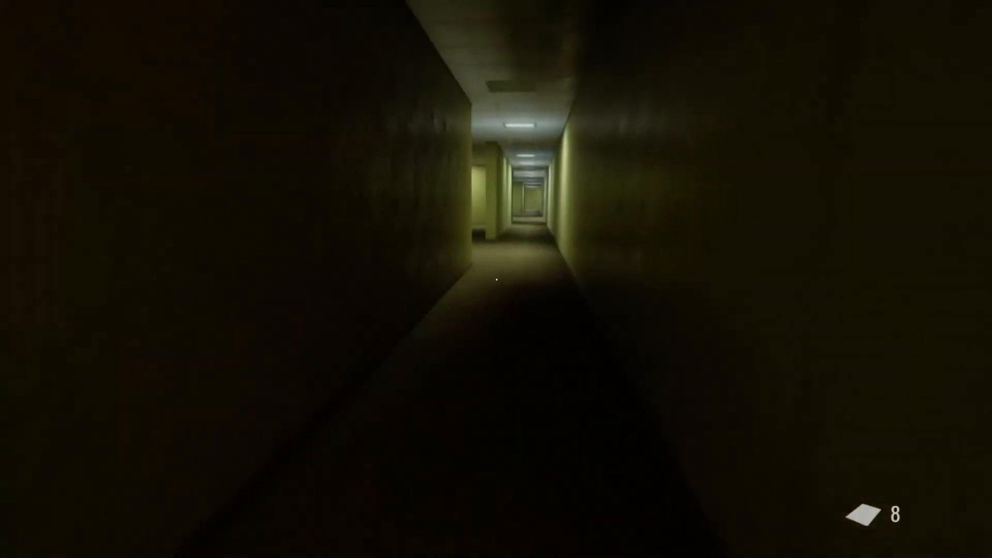
{"action": "mouse_move", "coordinate": [496, 279]}
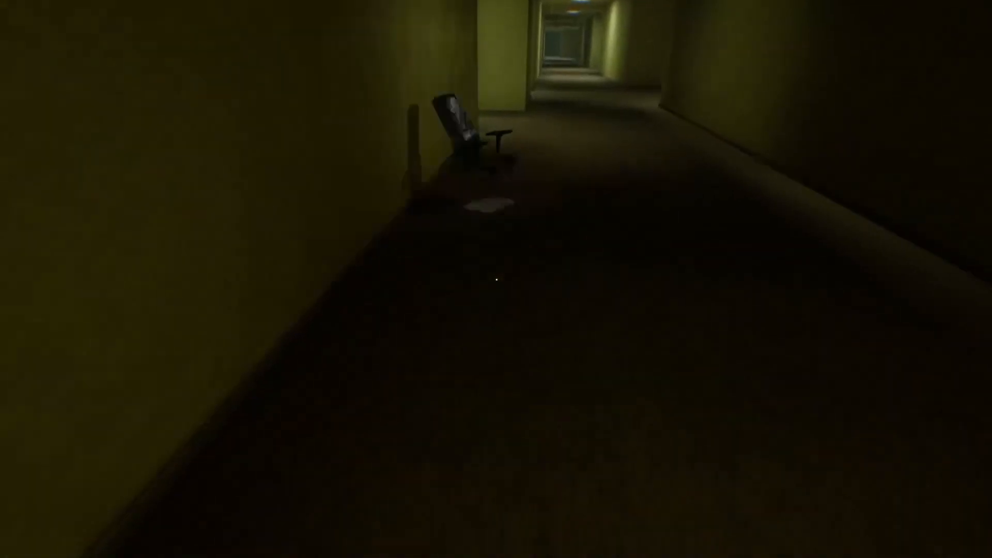
Head down the dark corridor past the abandoned office chair into the dim open rooms.
{"action": "key", "text": "w"}
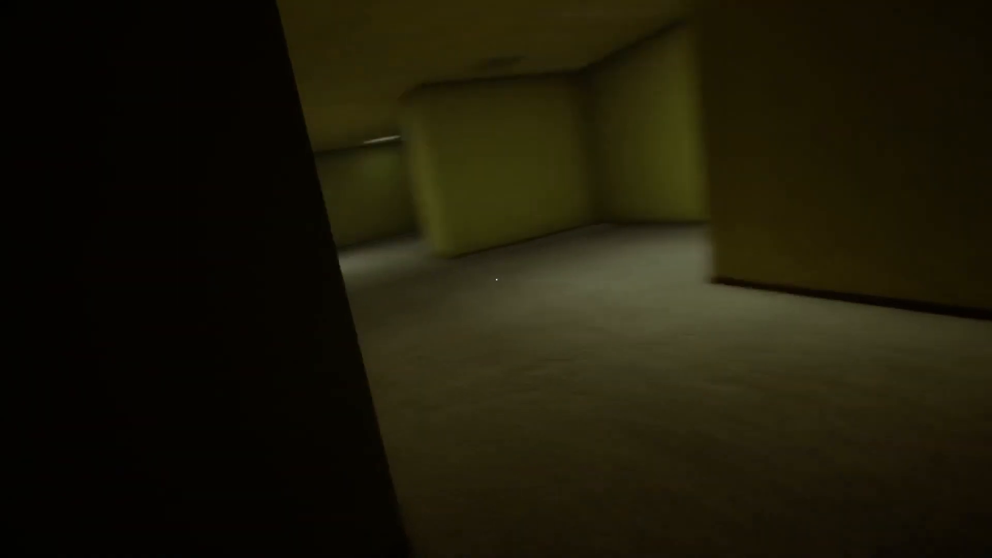
{"action": "mouse_move", "coordinate": [496, 279]}
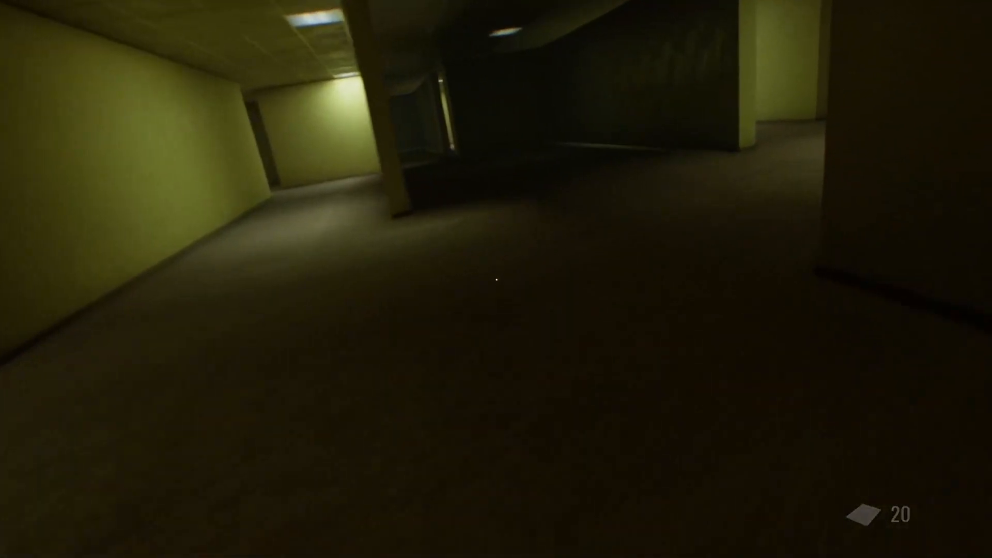
{"action": "mouse_move", "coordinate": [496, 279]}
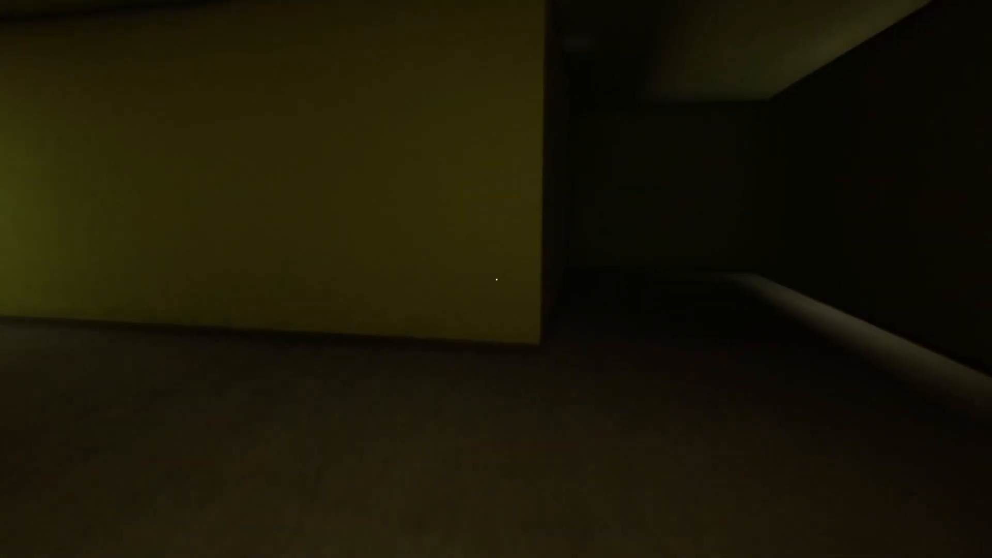
{"action": "mouse_move", "coordinate": [496, 279]}
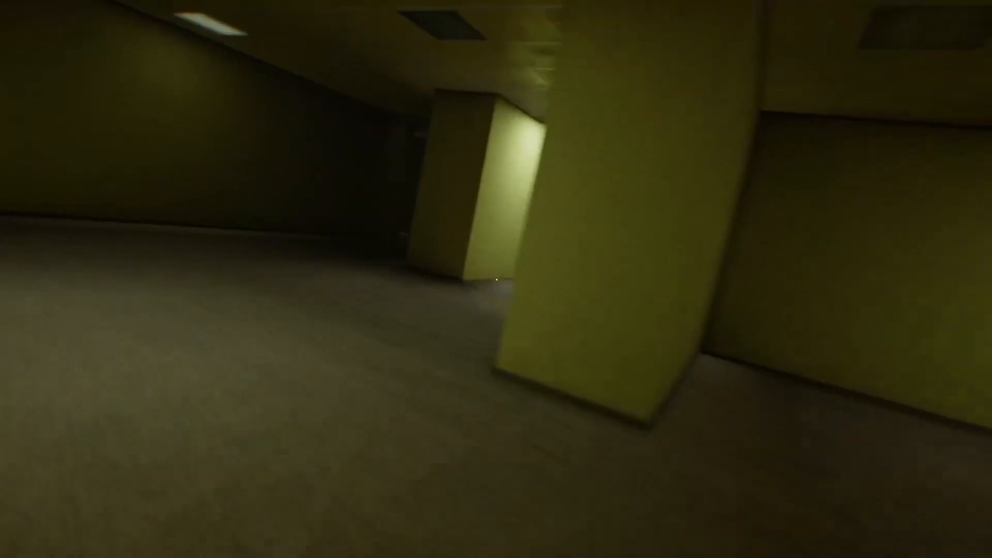
{"action": "mouse_move", "coordinate": [496, 279]}
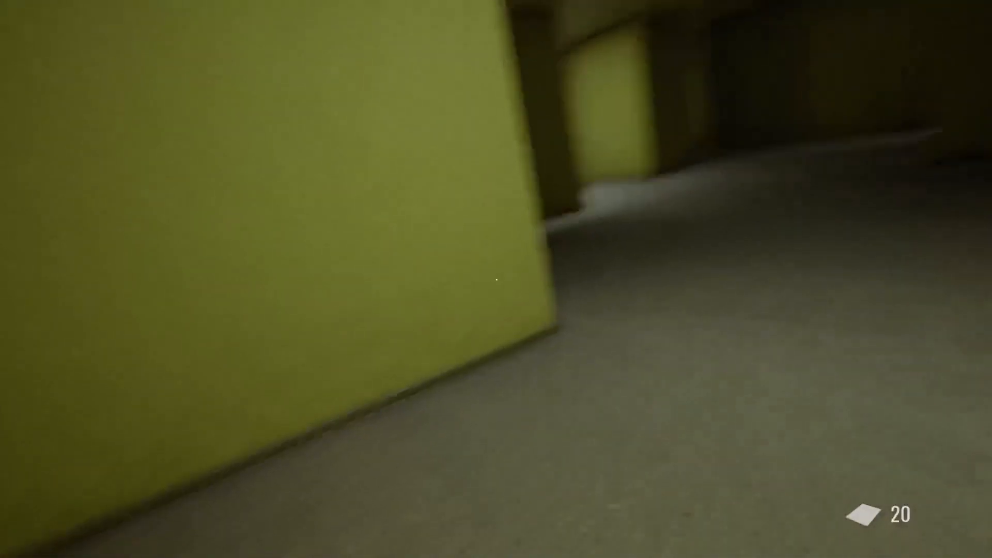
{"action": "mouse_move", "coordinate": [496, 279]}
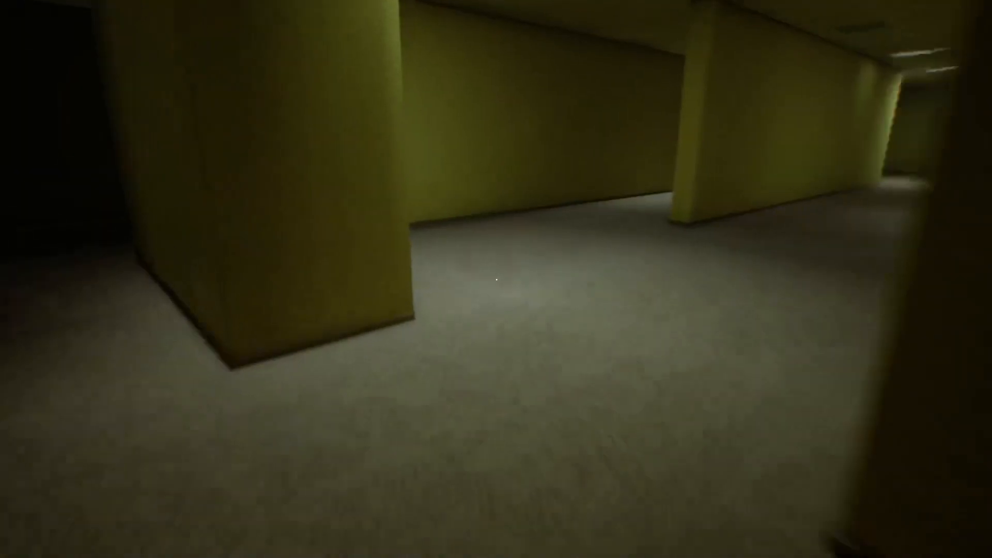
{"action": "mouse_move", "coordinate": [496, 279]}
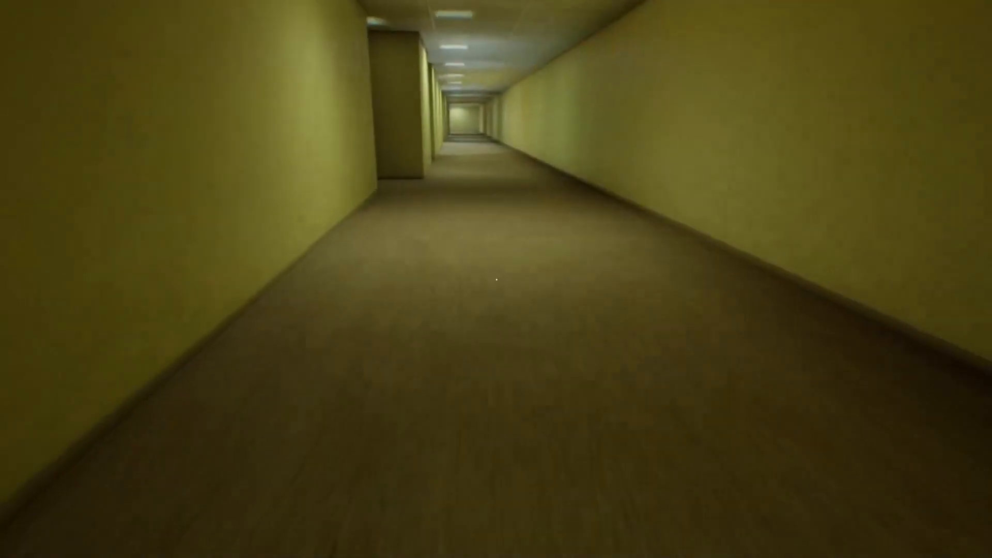
Walk forward from the corridor into the wide low-ceilinged hall with dark pillars.
{"action": "key", "text": "w"}
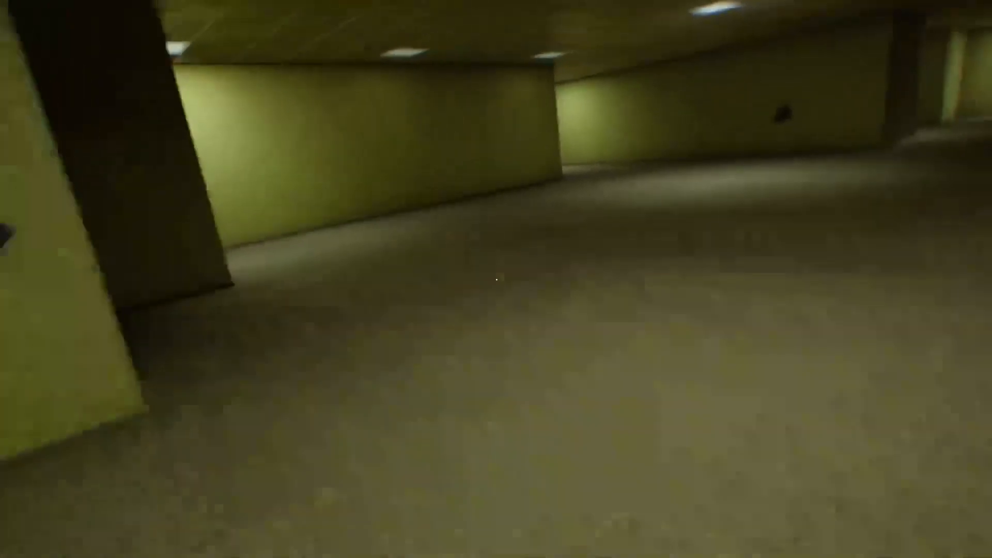
{"action": "mouse_move", "coordinate": [496, 279]}
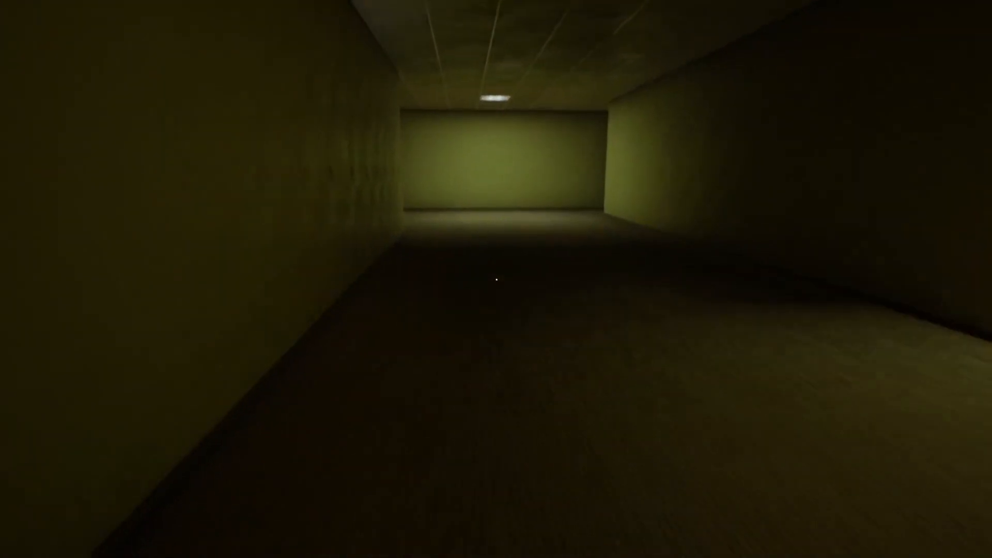
{"action": "mouse_move", "coordinate": [496, 279]}
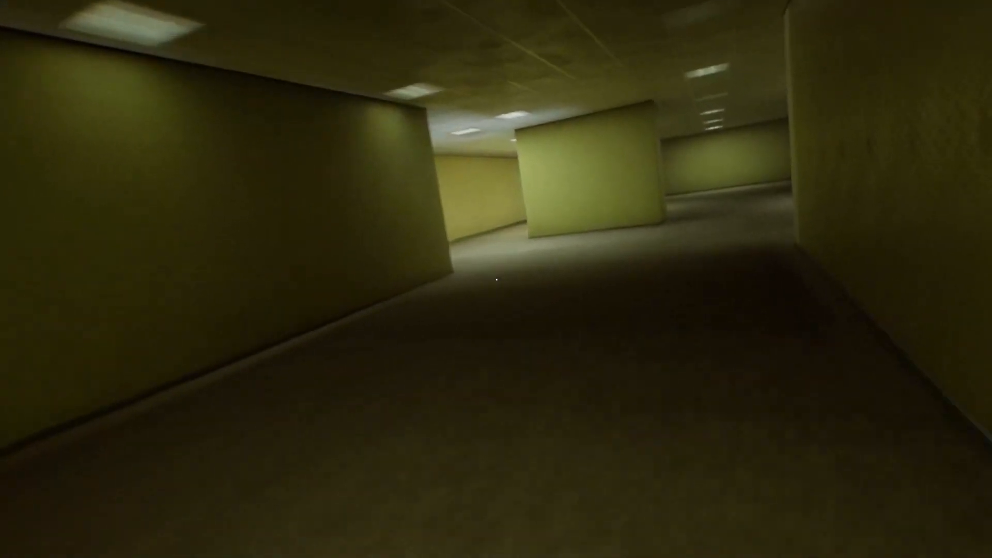
{"action": "mouse_move", "coordinate": [497, 279]}
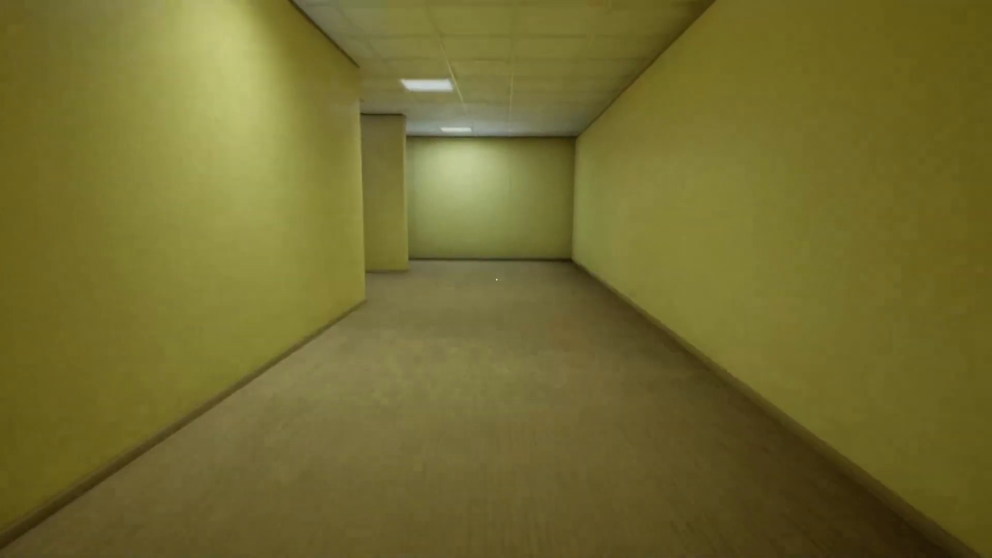
Walk forward down the long empty yellow corridor toward the lit wall at its end.
{"action": "key", "text": "w"}
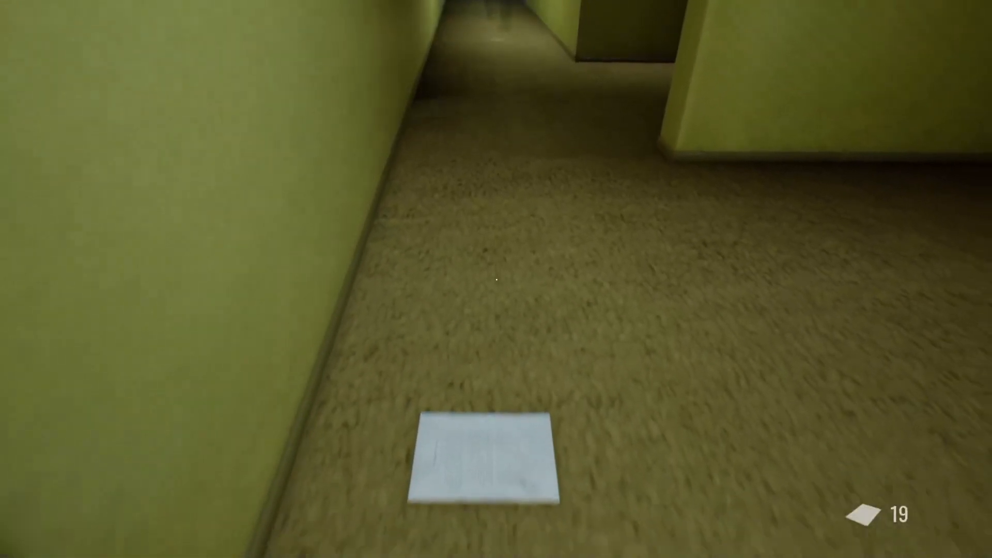
{"action": "mouse_move", "coordinate": [496, 279]}
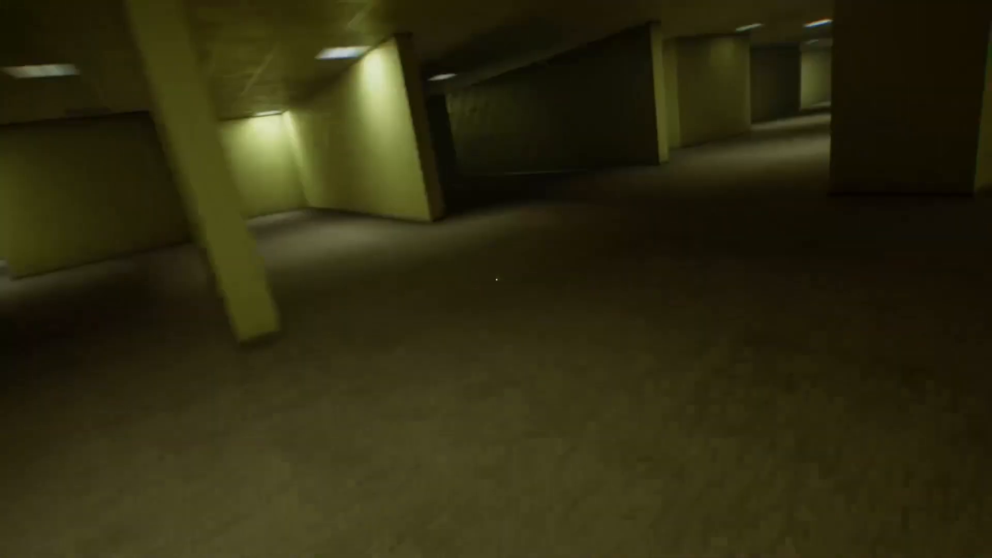
{"action": "mouse_move", "coordinate": [496, 279]}
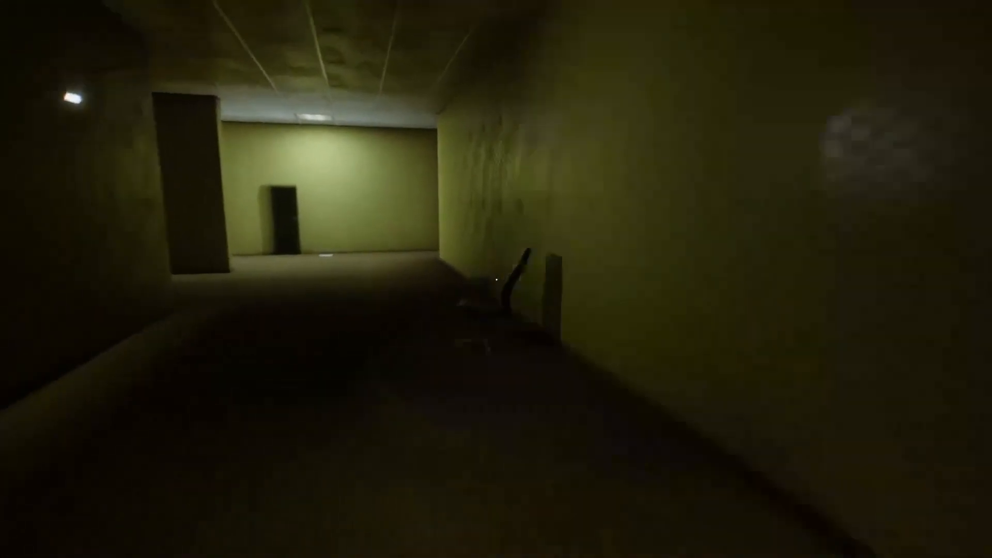
{"action": "mouse_move", "coordinate": [496, 279]}
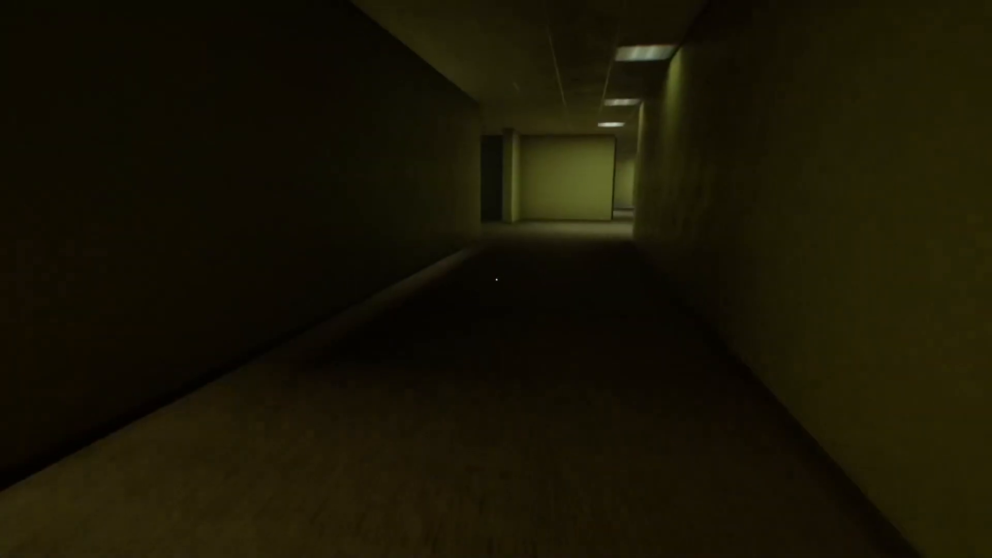
Move forward past the office chair toward the dim pillared hall deeper in the maze.
{"action": "key", "text": "w"}
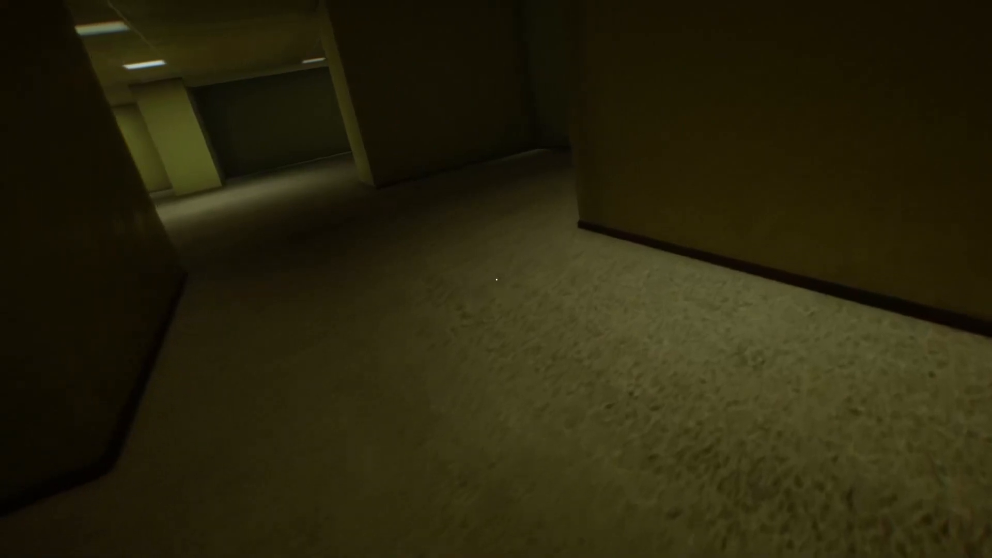
{"action": "mouse_move", "coordinate": [496, 279]}
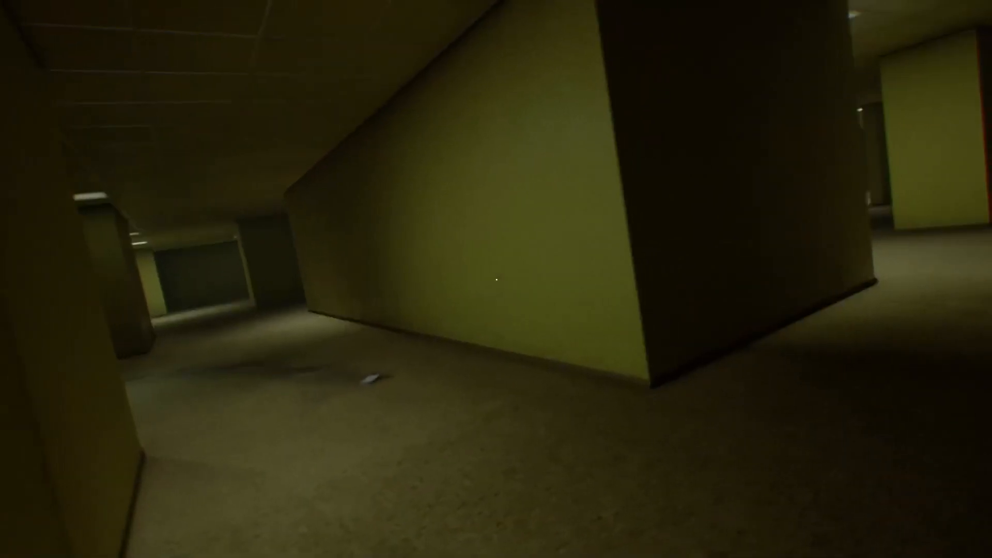
{"action": "mouse_move", "coordinate": [496, 279]}
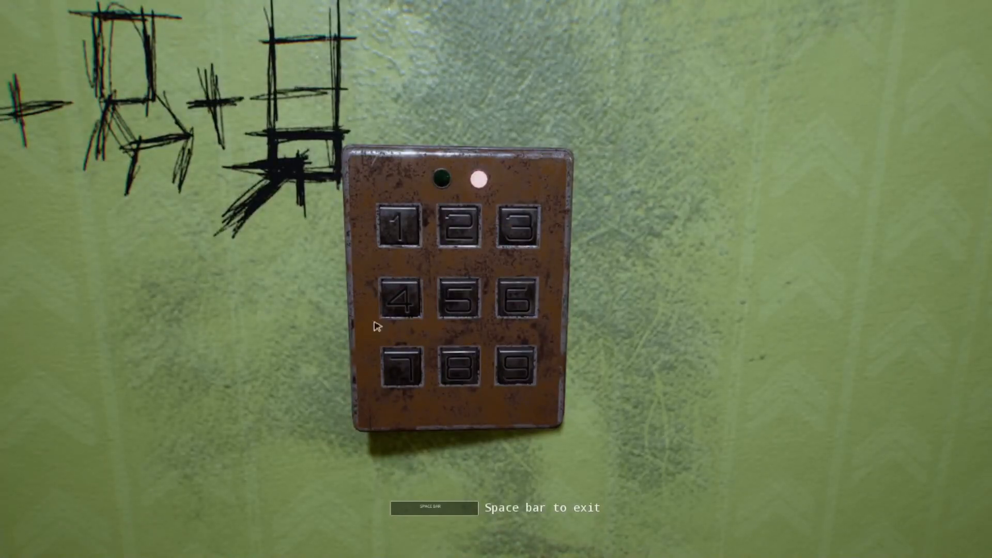
{"action": "mouse_move", "coordinate": [411, 303]}
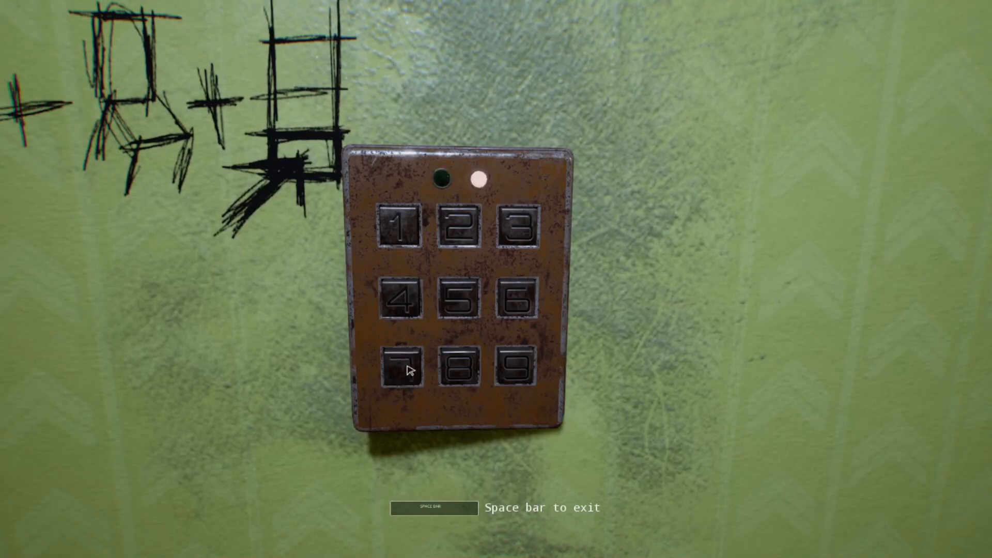
Interact with the wall keypad and enter a digit of the scrawled code.
{"action": "key", "text": "space"}
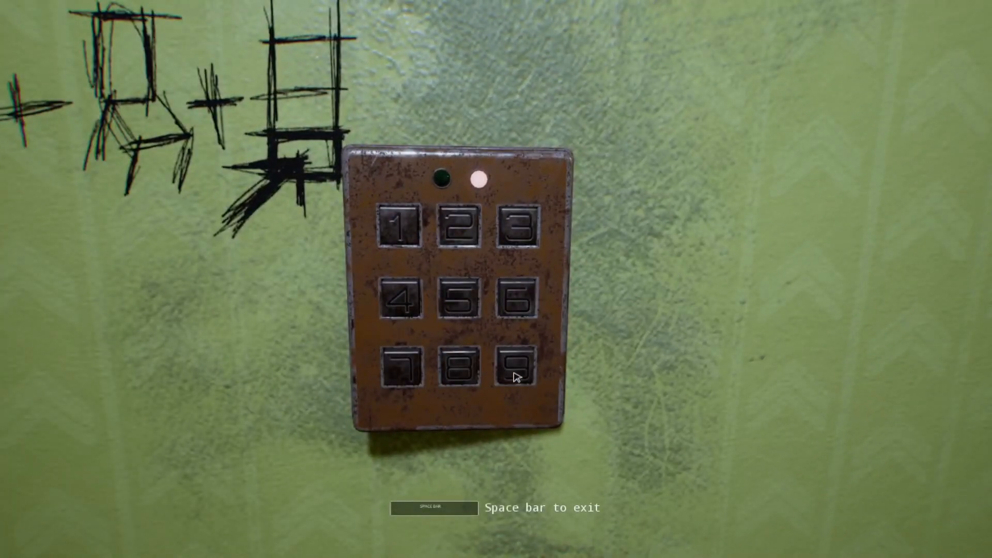
{"action": "mouse_move", "coordinate": [408, 301]}
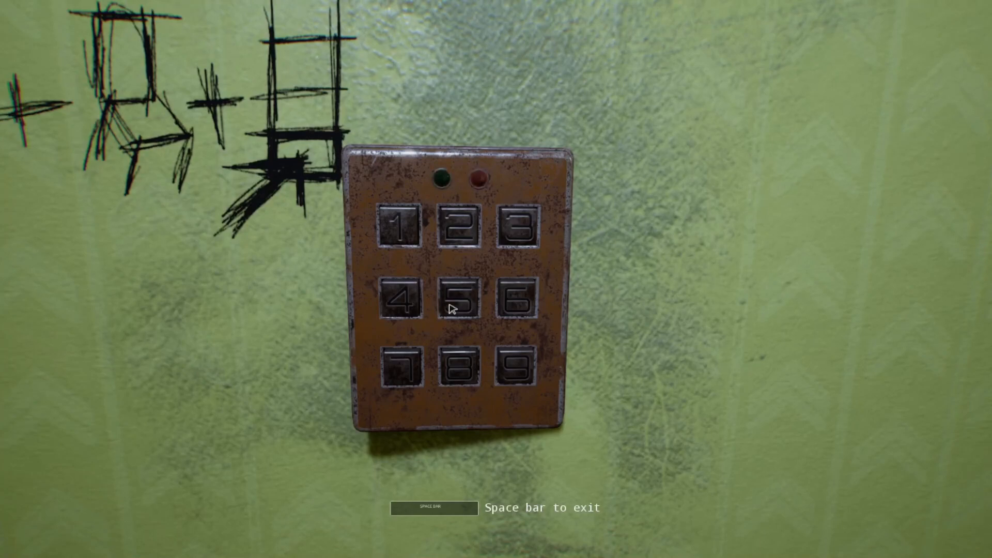
{"action": "left_click", "coordinate": [404, 372]}
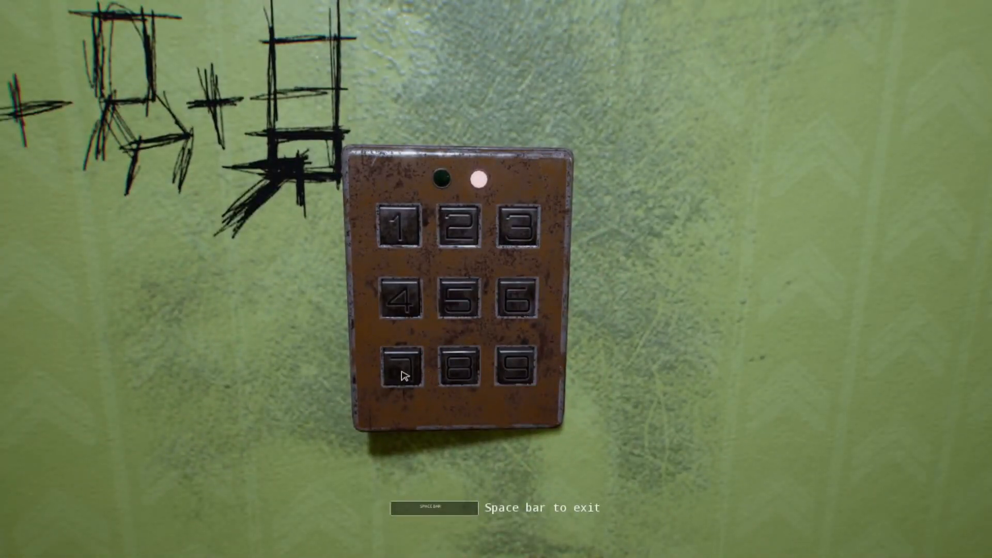
{"action": "mouse_move", "coordinate": [408, 303]}
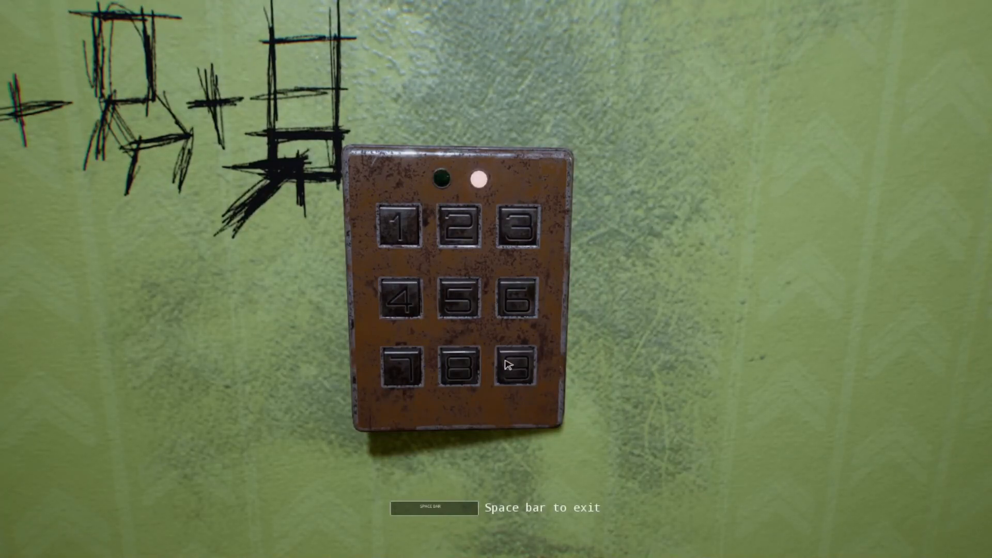
{"action": "mouse_move", "coordinate": [412, 369]}
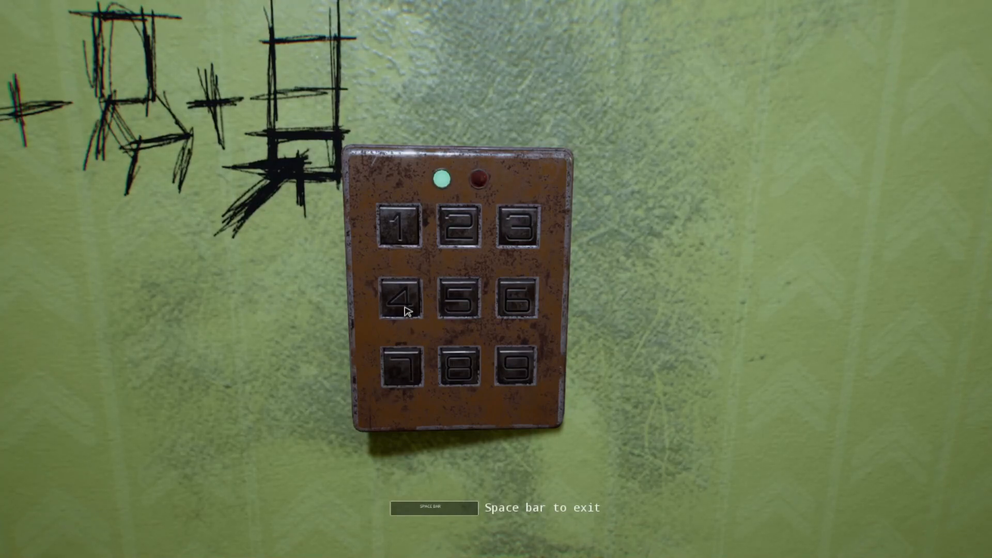
Leave the accepted keypad, watch the credits over the green office door, and return to the main menu.
{"action": "key", "text": "space"}
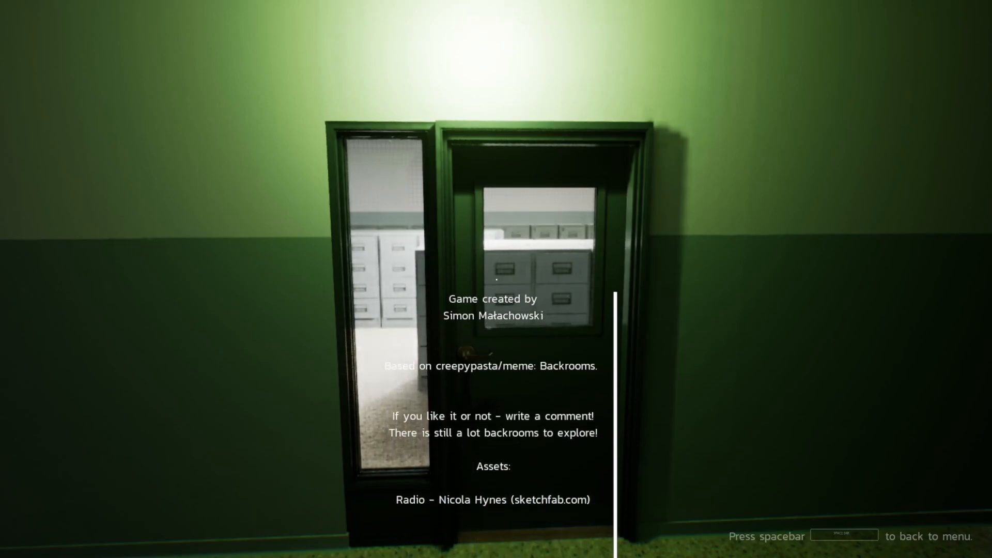
{"action": "scroll", "scroll_direction": "down", "scroll_amount": 3}
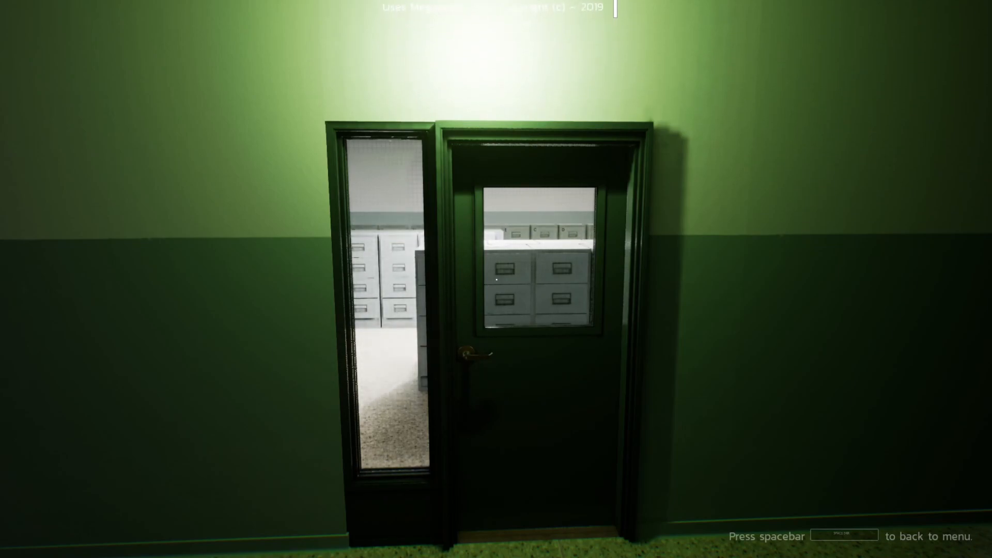
{"action": "key", "text": "space"}
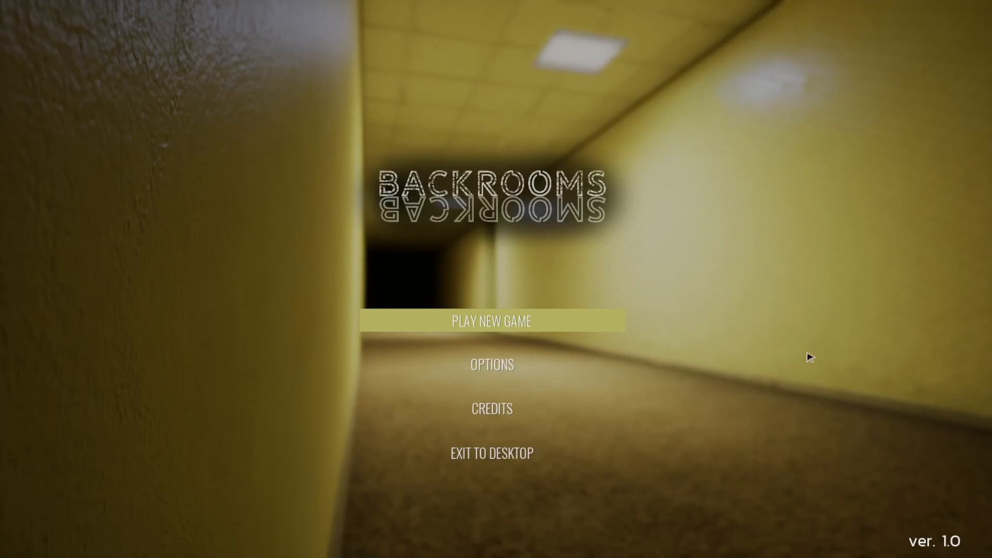